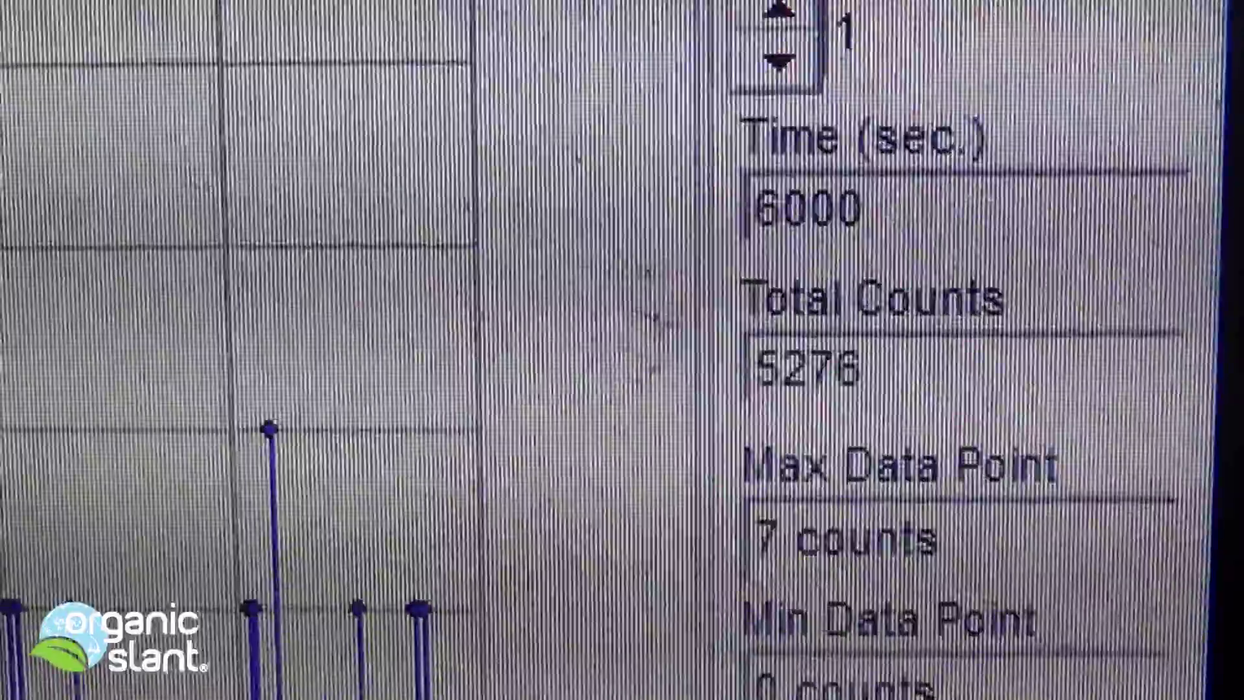
pyautogui.scroll(-3)
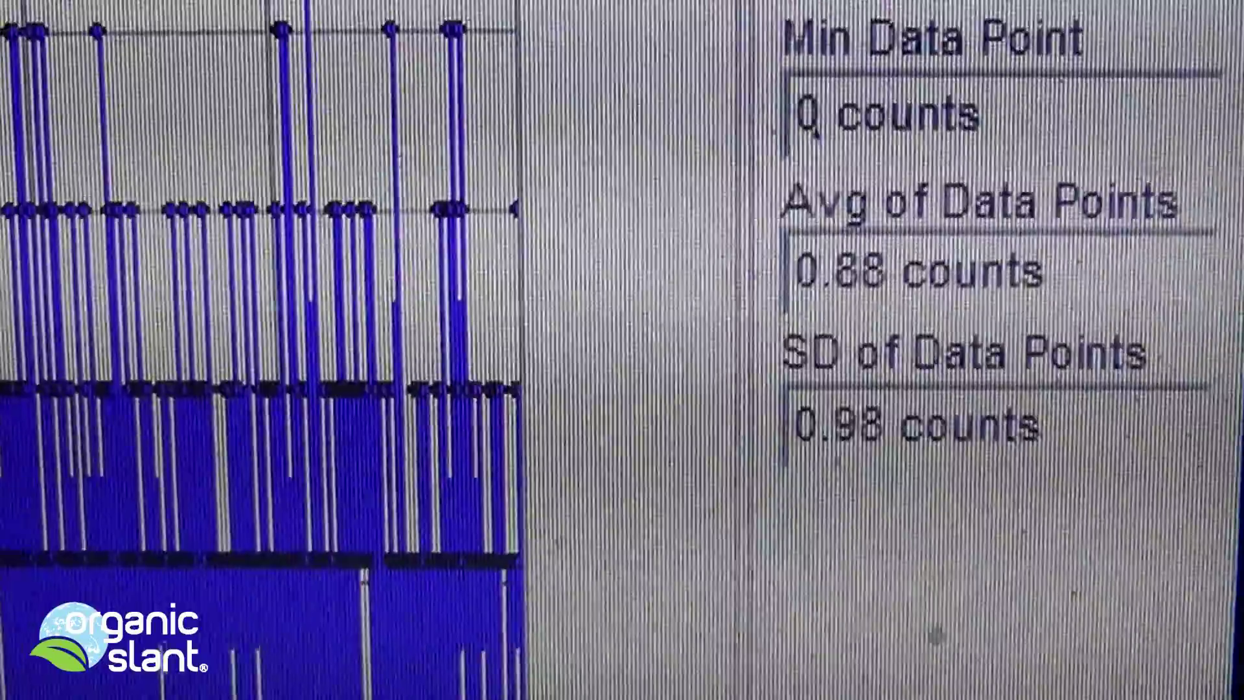